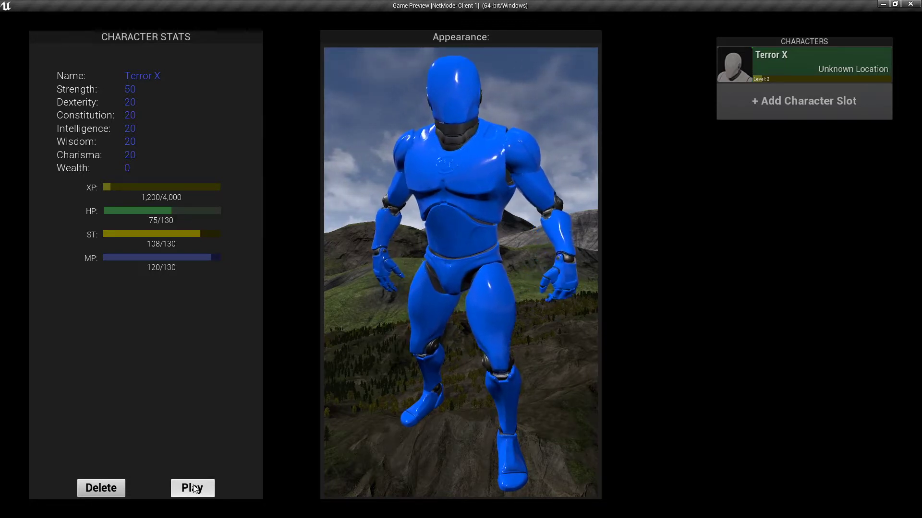
Start the game as the Terror X character from the character select screen.
{"action": "left_click", "coordinate": [192, 487]}
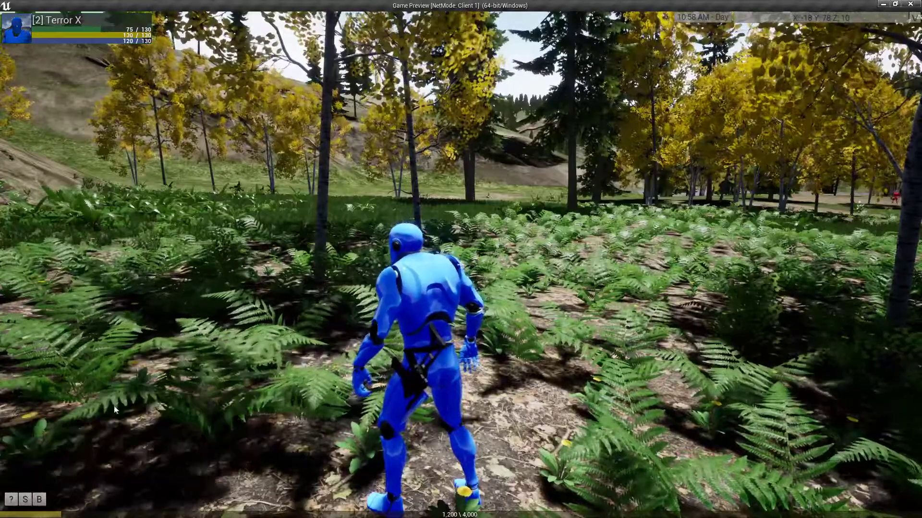
Bring up the building menu from the bottom-left HUD buttons while standing among the ferns.
{"action": "left_click", "coordinate": [15, 499]}
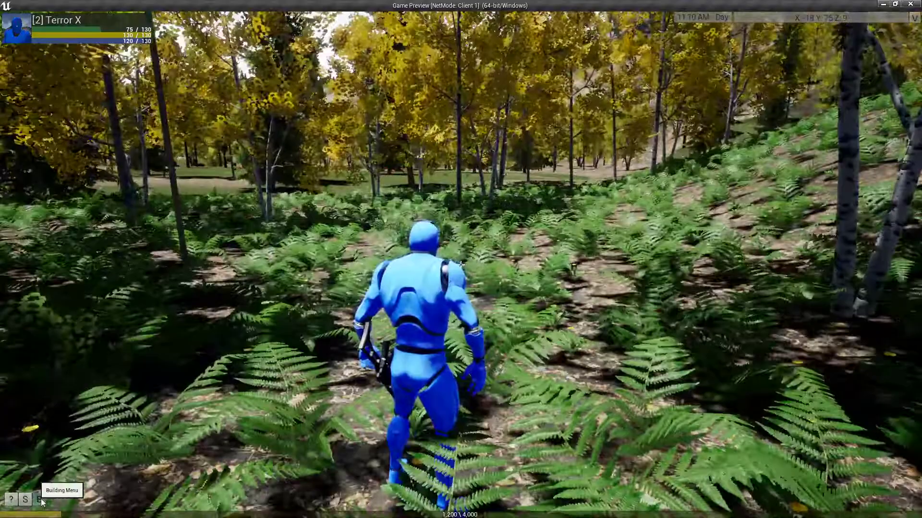
{"action": "left_click", "coordinate": [41, 502]}
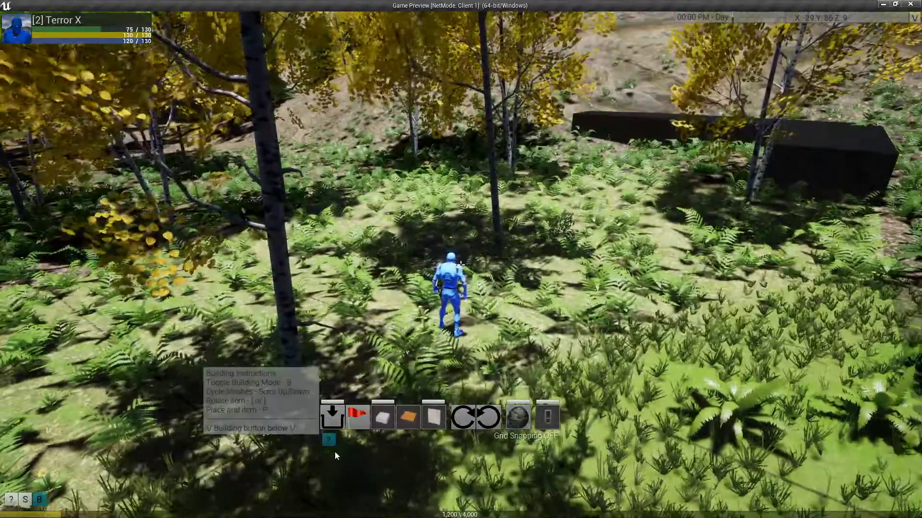
{"action": "mouse_move", "coordinate": [546, 311]}
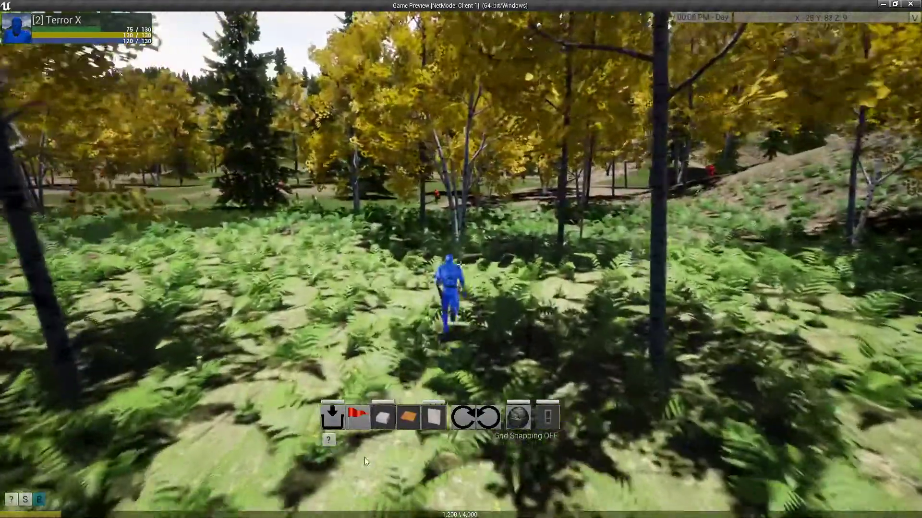
{"action": "mouse_move", "coordinate": [331, 453]}
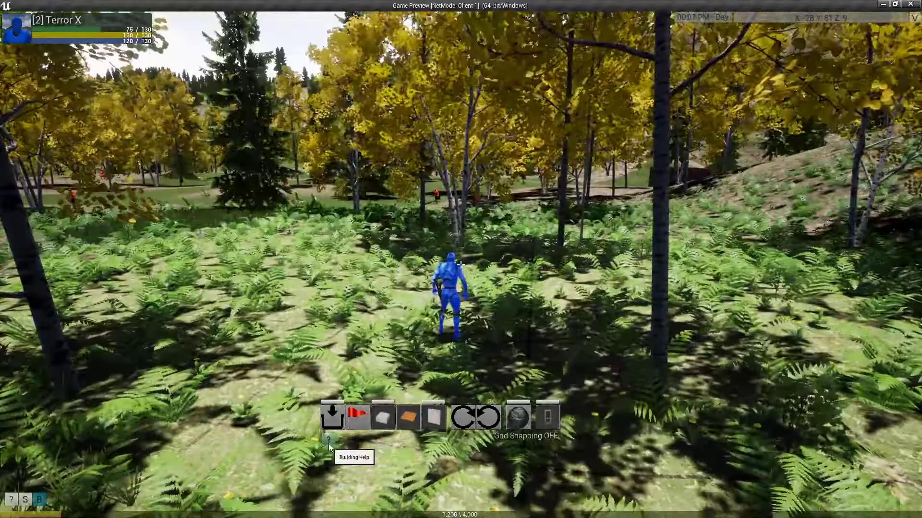